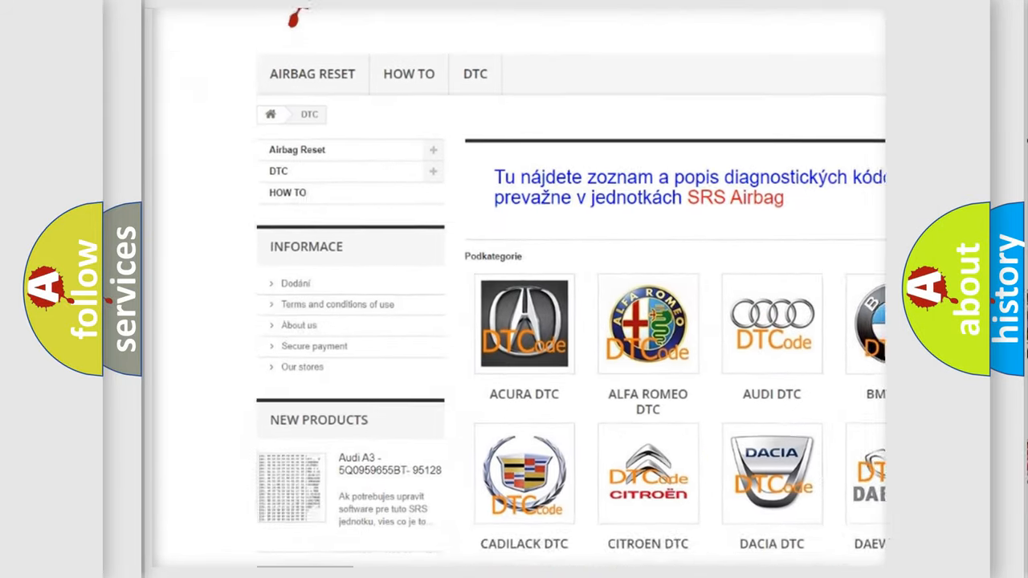
scroll("down", 3)
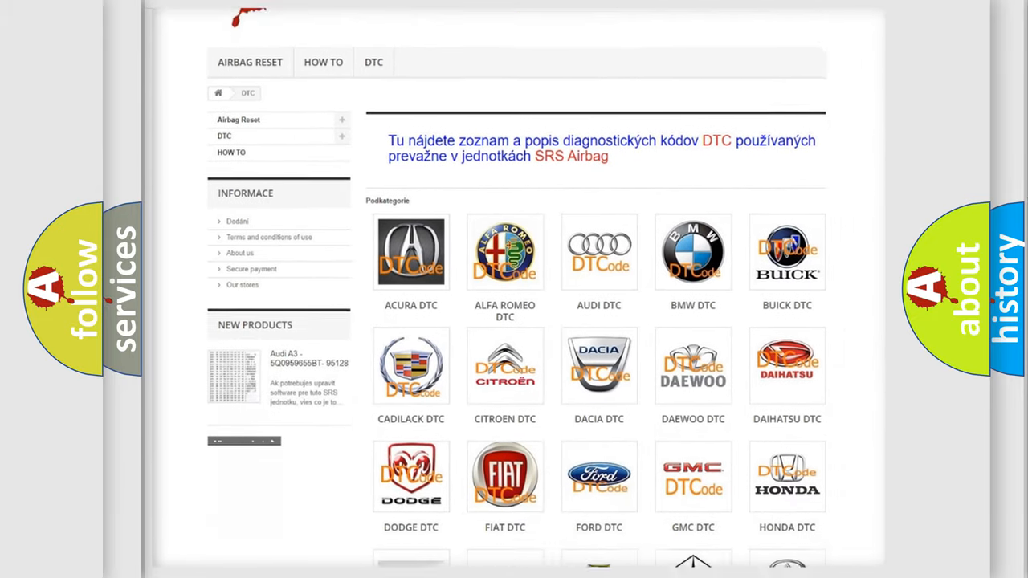
scroll("down", 3)
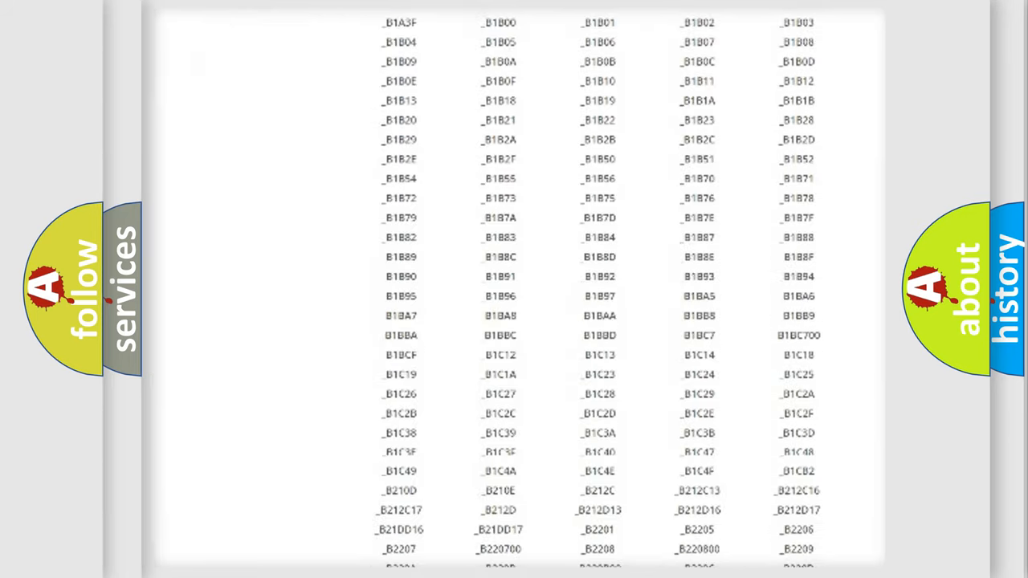
scroll("down", 3)
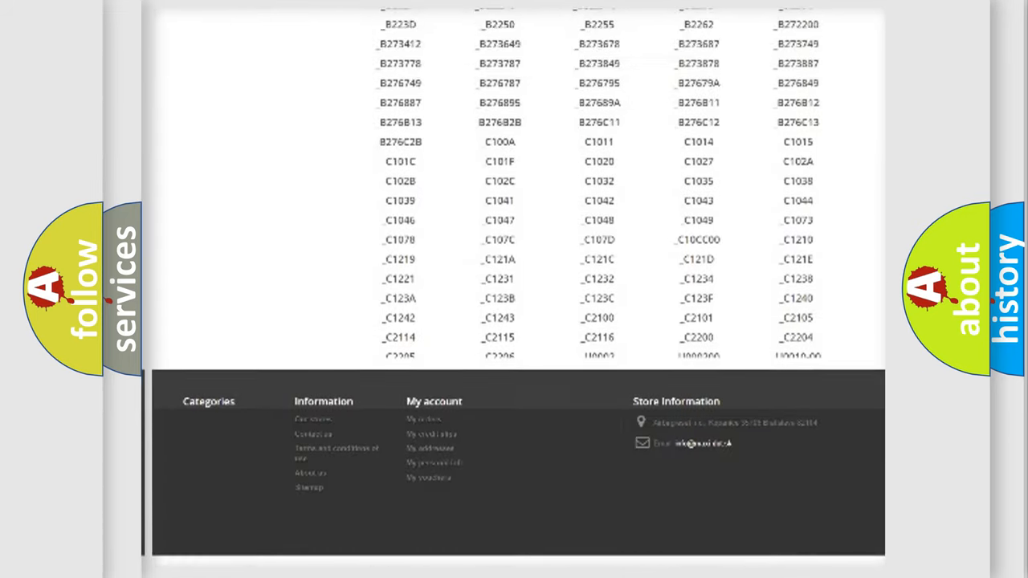
scroll("up", 3)
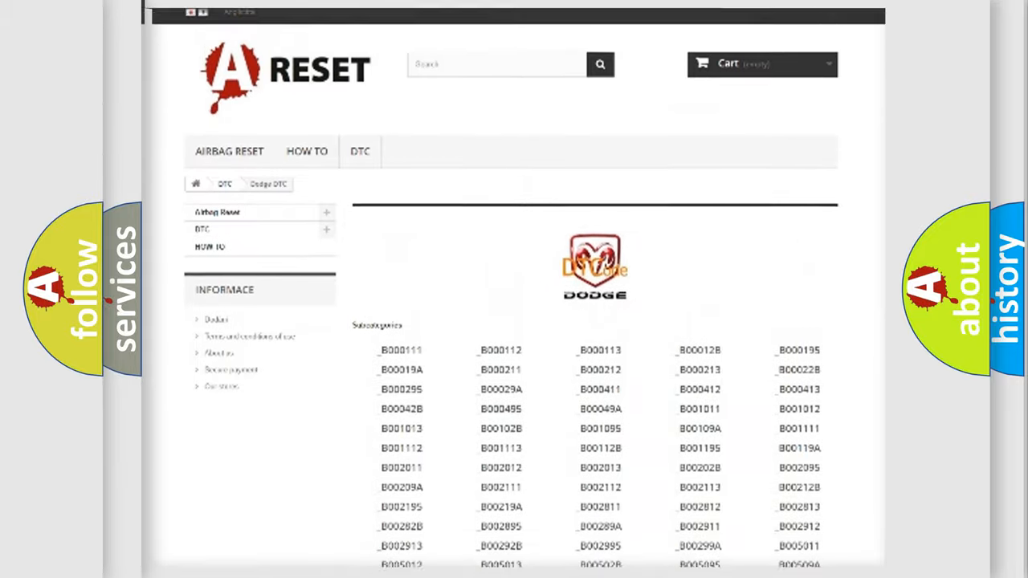